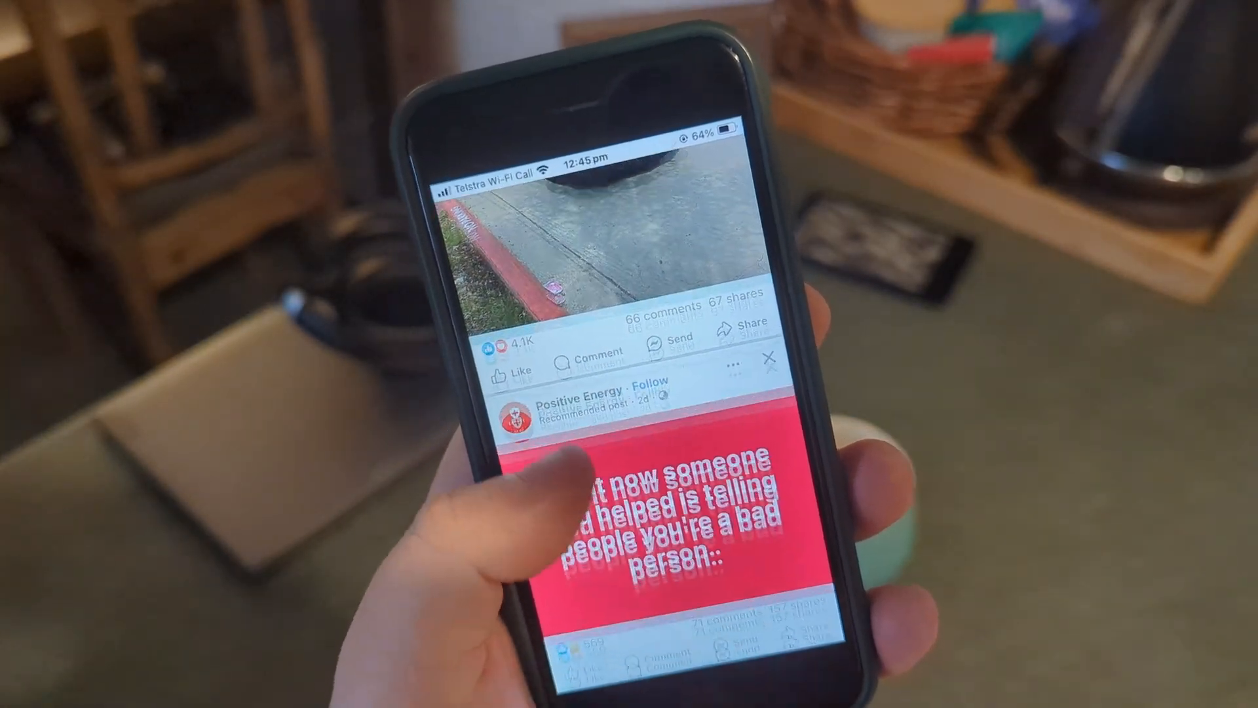
- Review the PCBWay page and return to the Instant Quote form
{"action": "scroll", "scroll_direction": "down", "scroll_amount": 3}
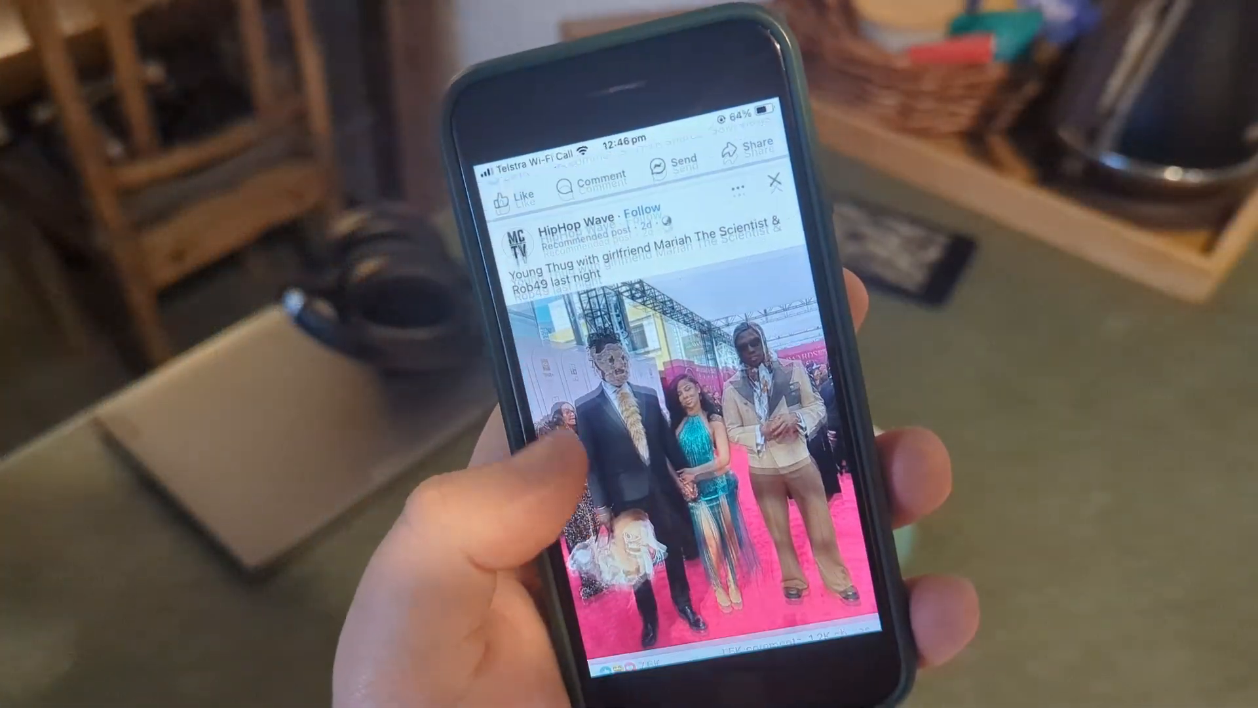
{"action": "scroll", "scroll_direction": "down", "scroll_amount": 3}
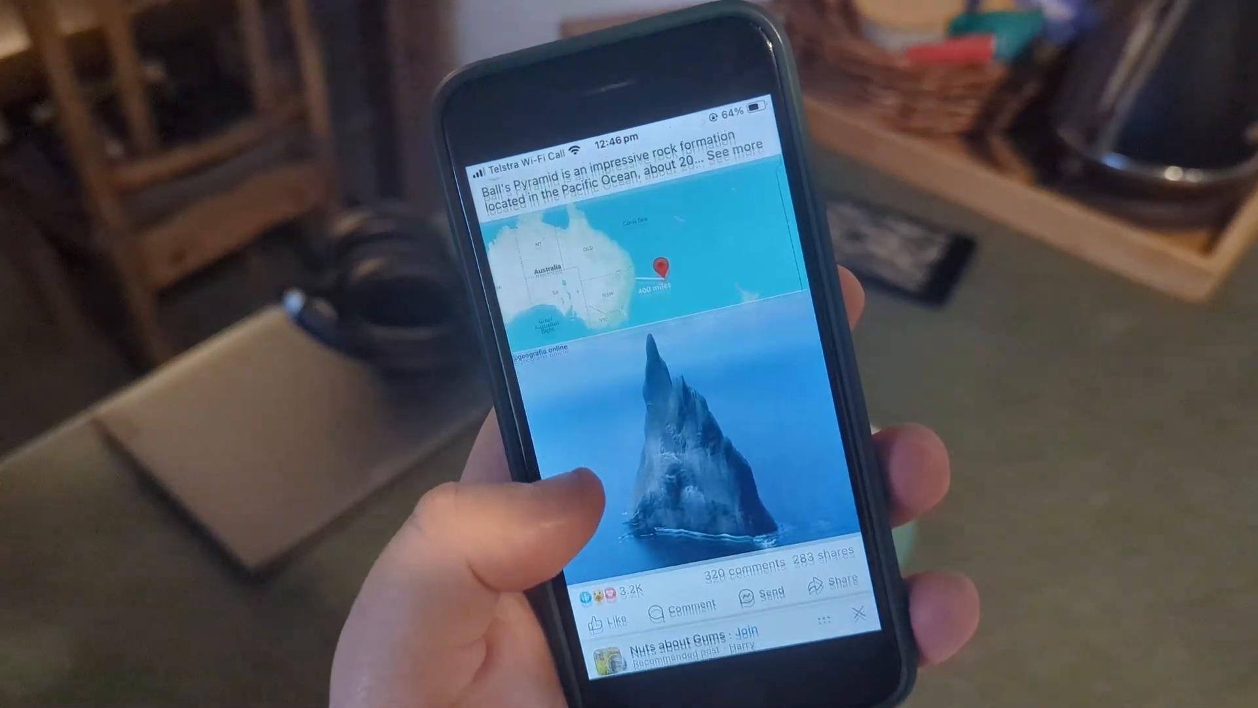
{"action": "scroll", "scroll_direction": "down", "scroll_amount": 3}
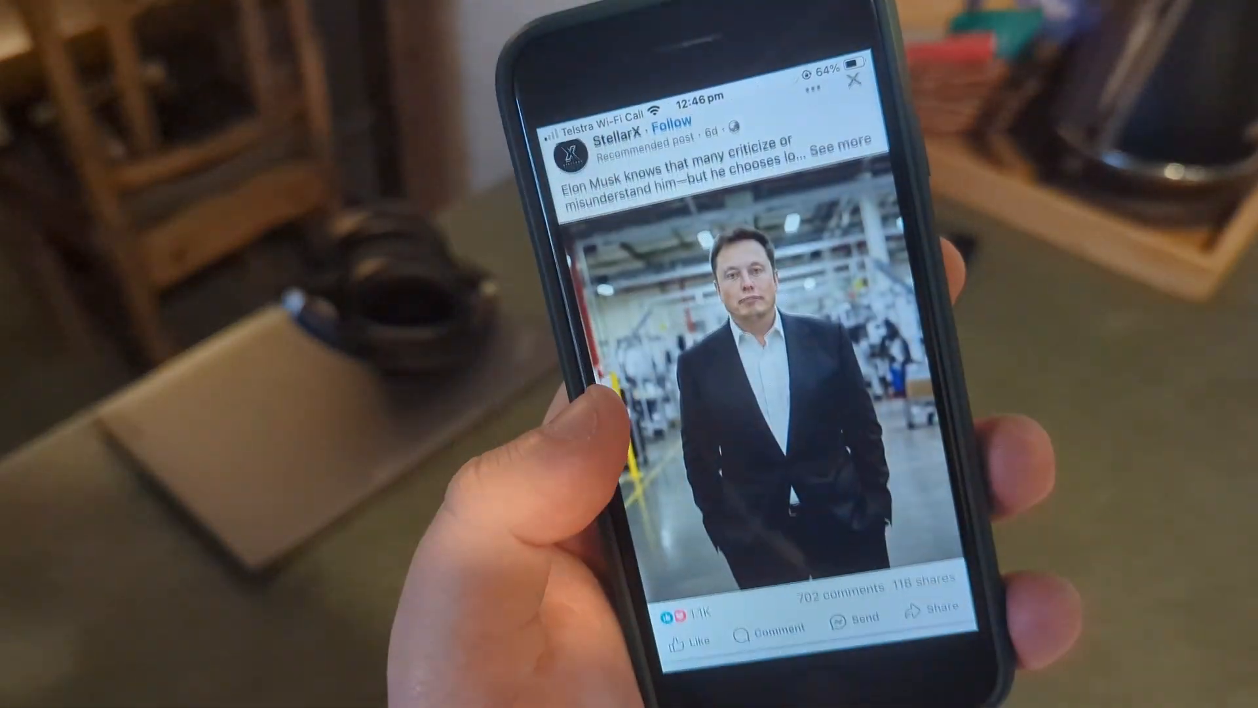
{"action": "scroll", "scroll_direction": "down", "scroll_amount": 3}
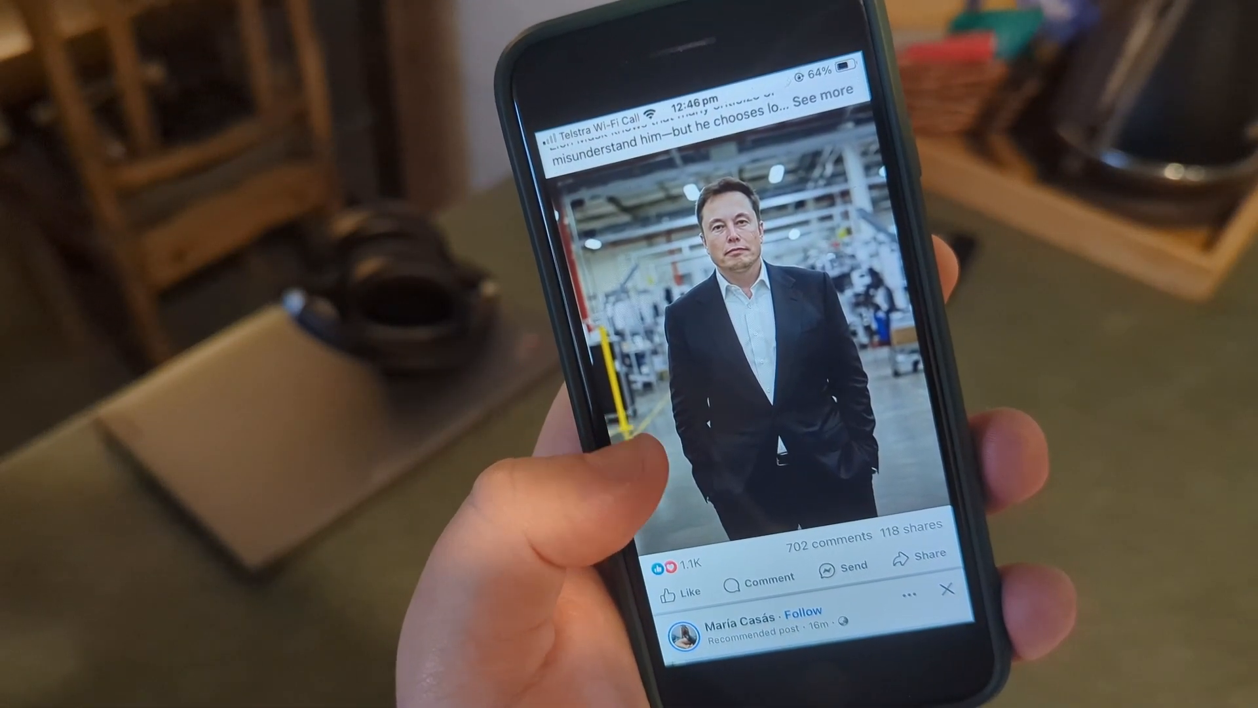
{"action": "scroll", "scroll_direction": "down", "scroll_amount": 3}
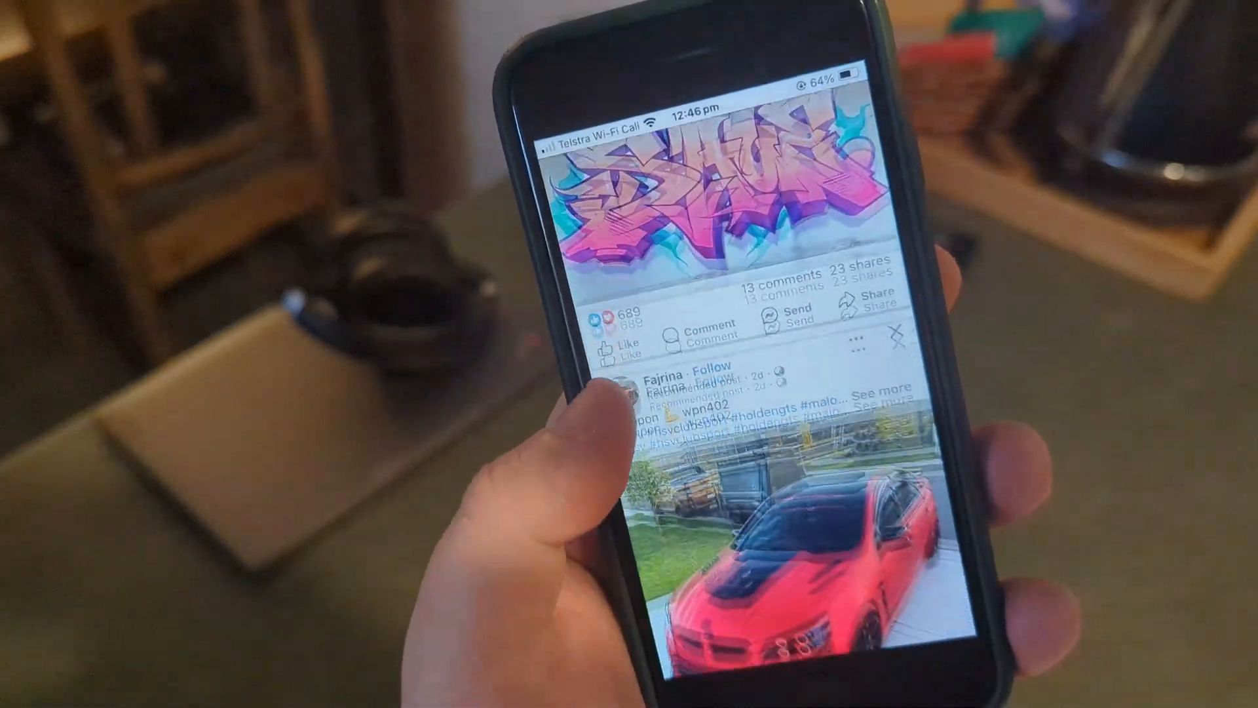
{"action": "scroll", "scroll_direction": "down", "scroll_amount": 3}
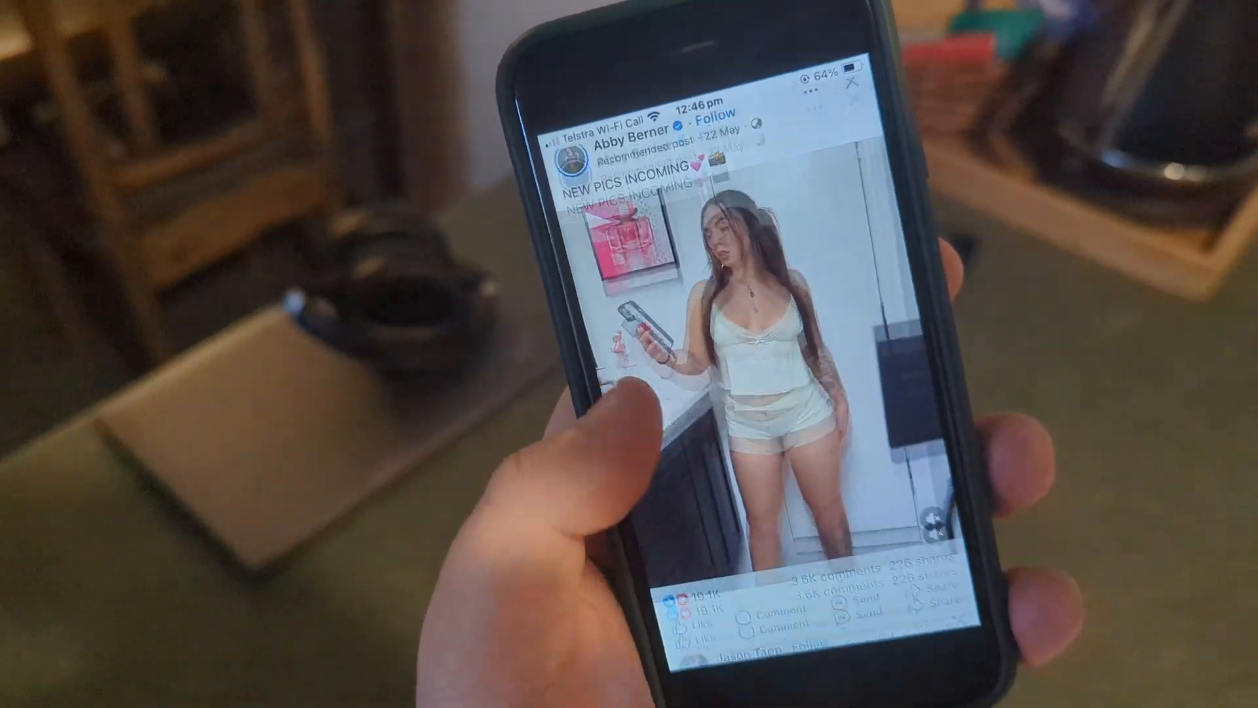
{"action": "scroll", "scroll_direction": "up", "scroll_amount": 3}
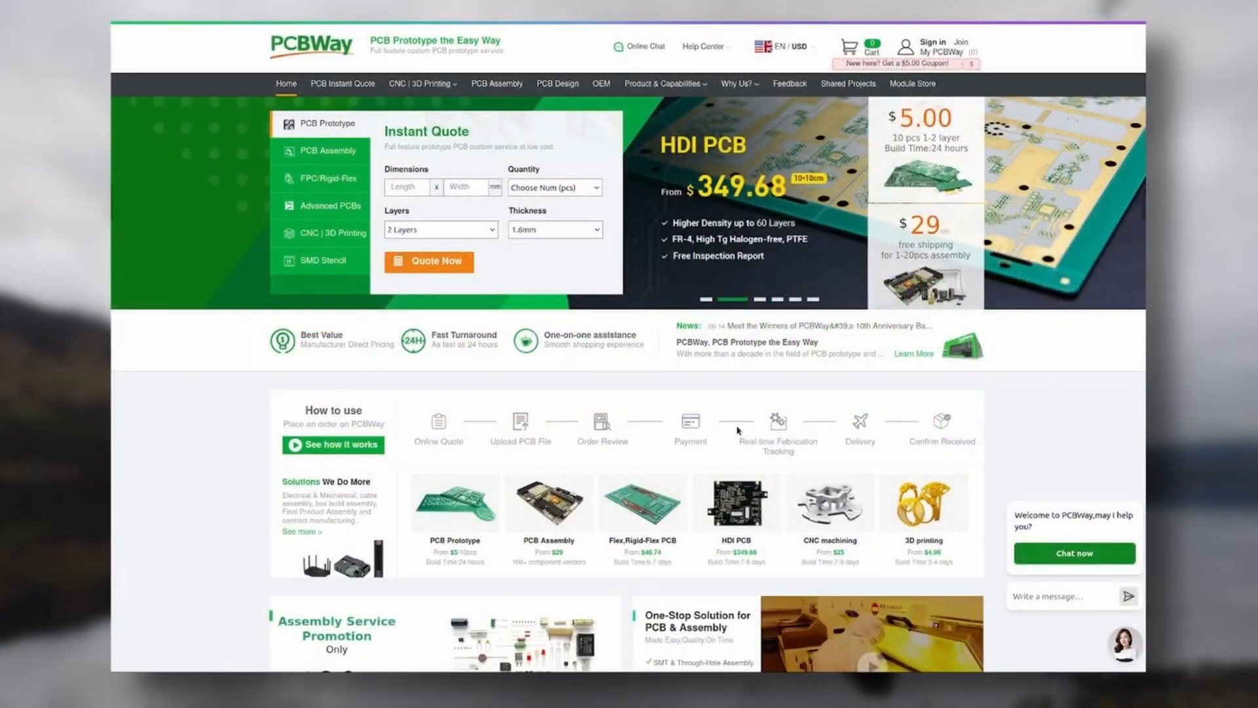
- Quote a 200 × 300 mm, 15-piece, 2-layer board and view the calculated $218.40 pricing
{"action": "left_click", "coordinate": [331, 232]}
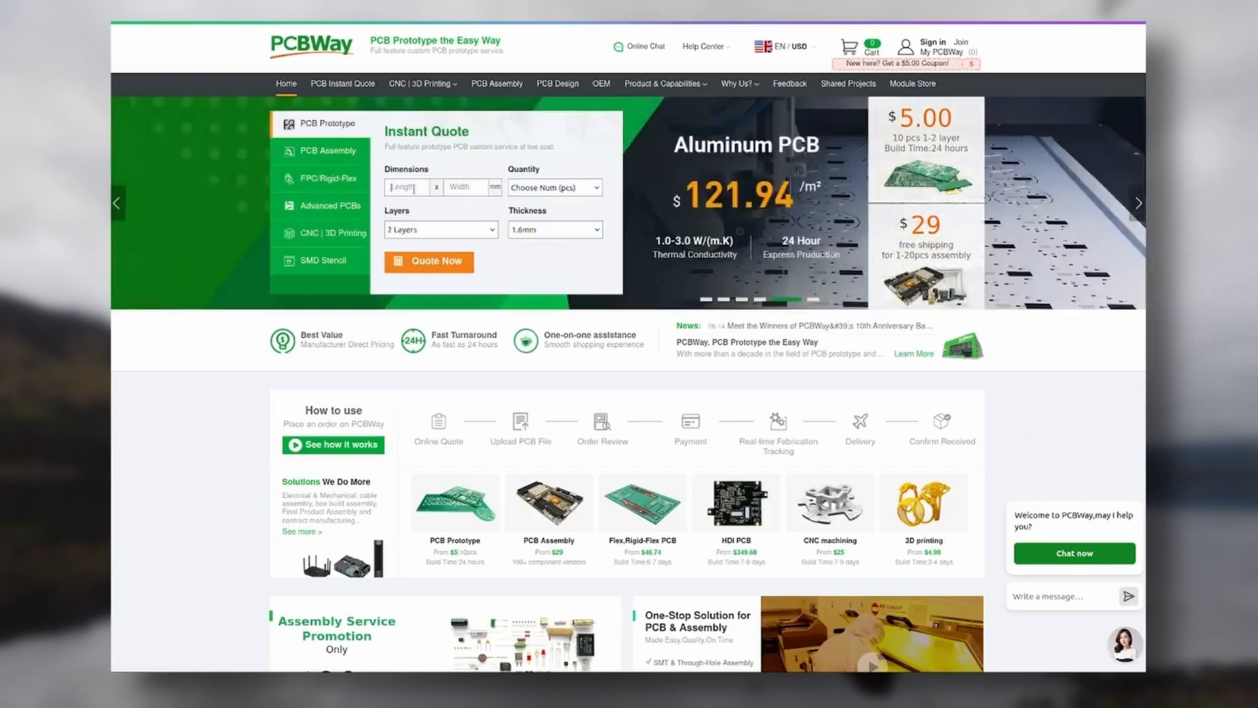
{"action": "type", "text": "300"}
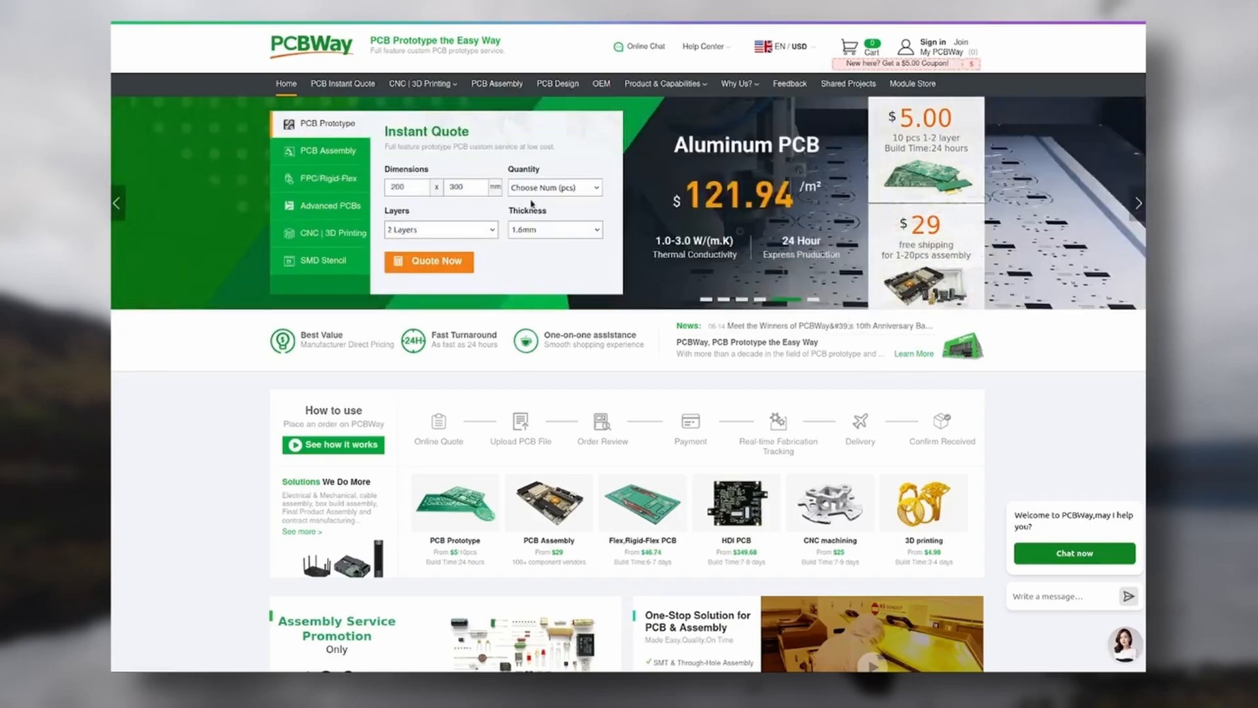
{"action": "left_click", "coordinate": [440, 229]}
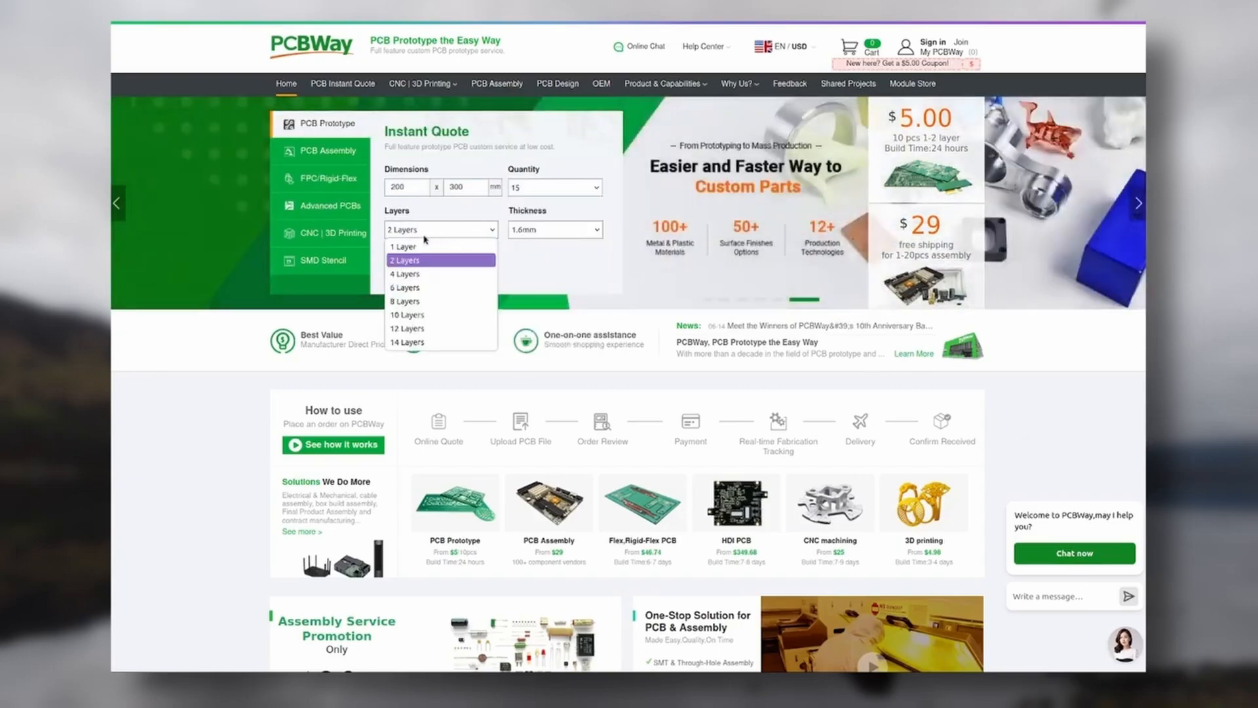
{"action": "left_click", "coordinate": [405, 260]}
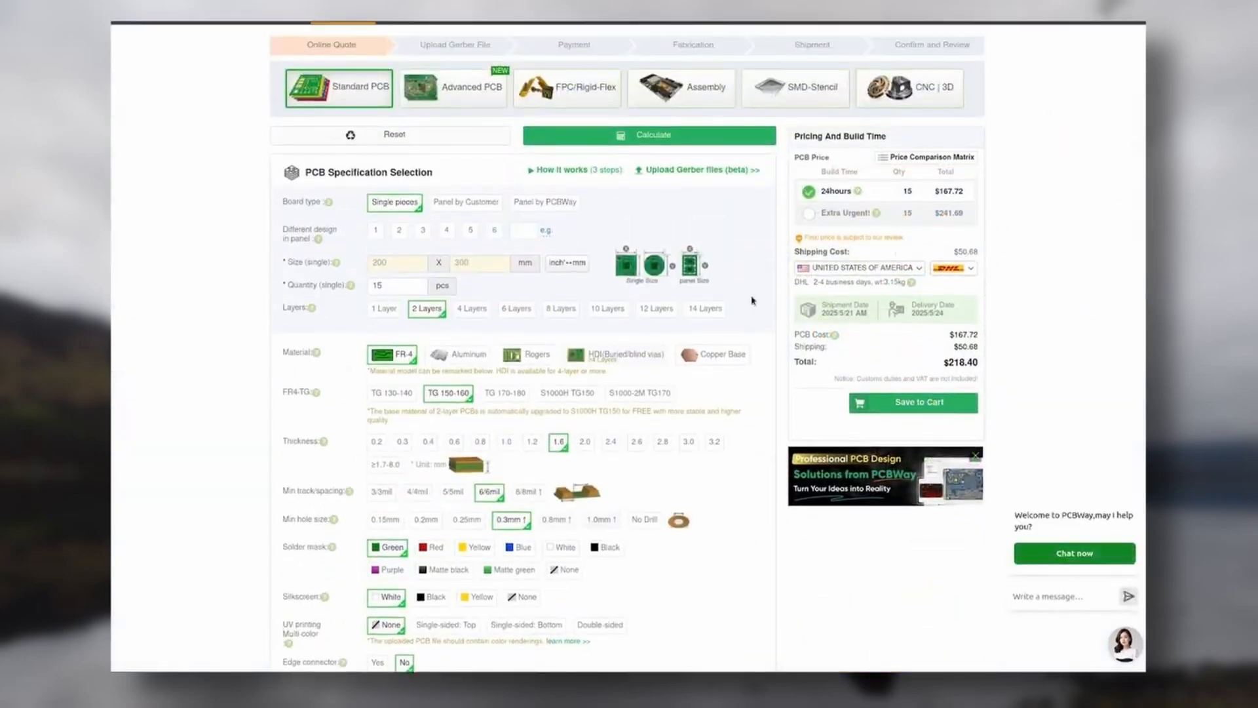
{"action": "scroll", "scroll_direction": "down", "scroll_amount": 3}
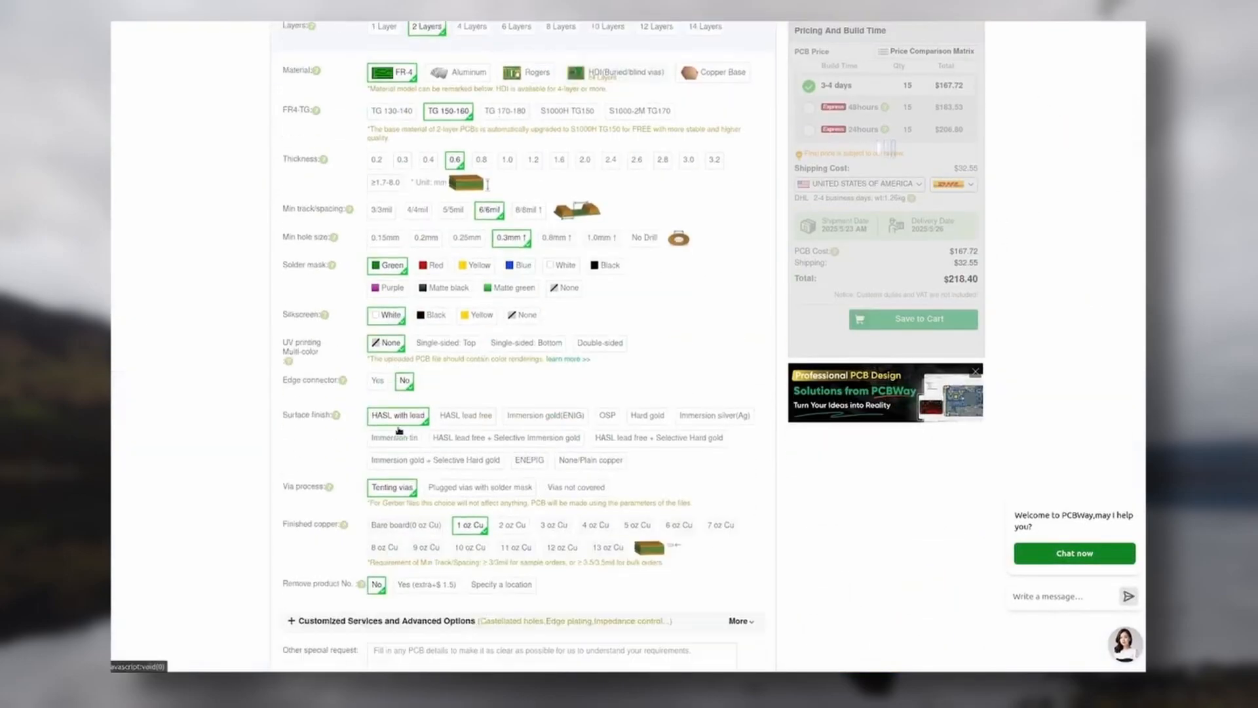